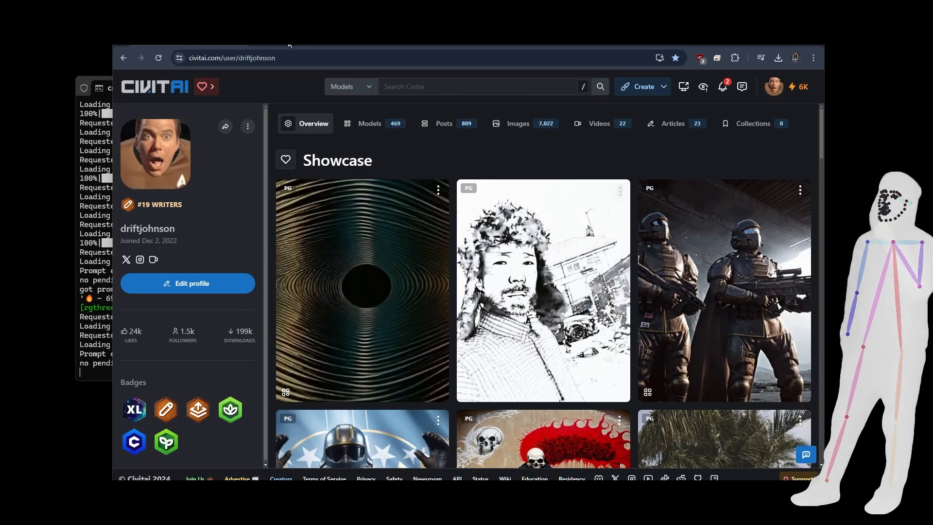
Show the generated cliff-house images enlarged full screen for side-by-side comparison
left_click(369, 124)
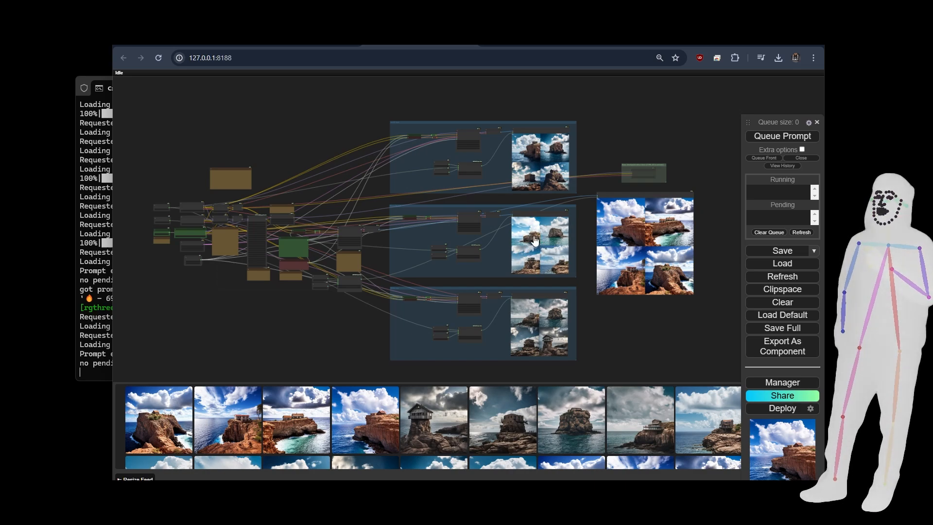
mouse_move(550, 147)
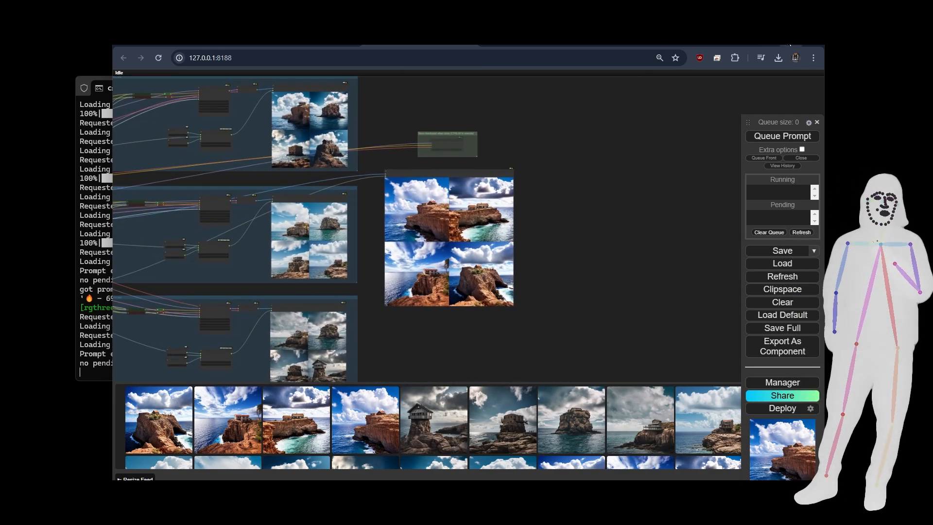
key("F11")
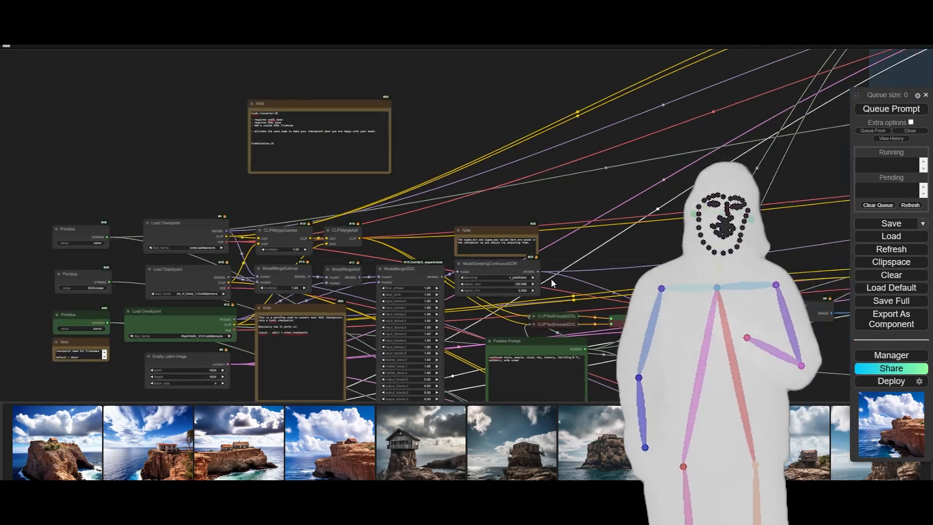
scroll("up", 3)
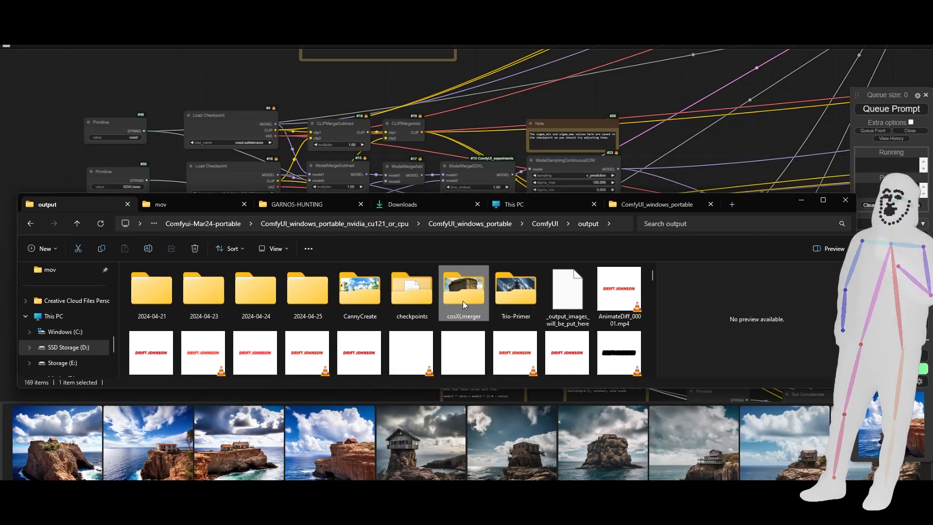
Browse the cosXLmerger output folder of comparison images, then return to the workflow
double_click(463, 288)
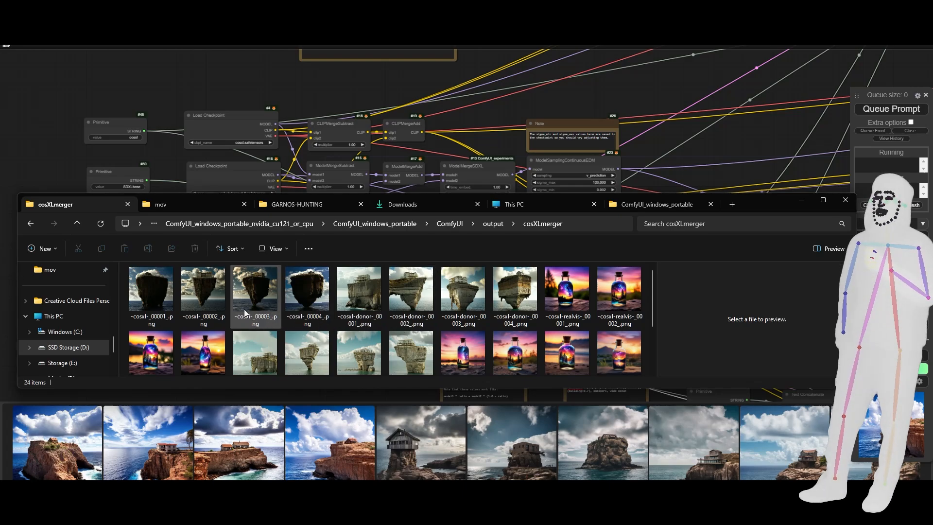
scroll("down", 3)
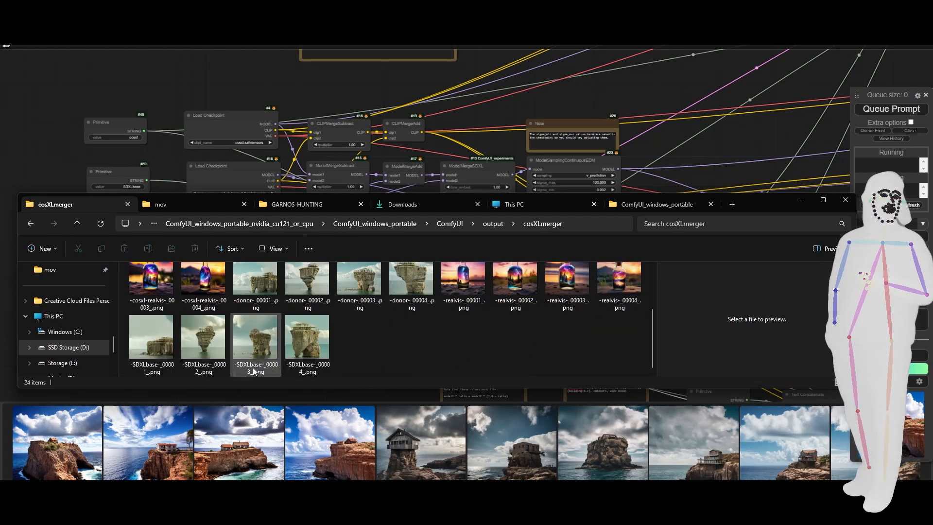
left_click(307, 342)
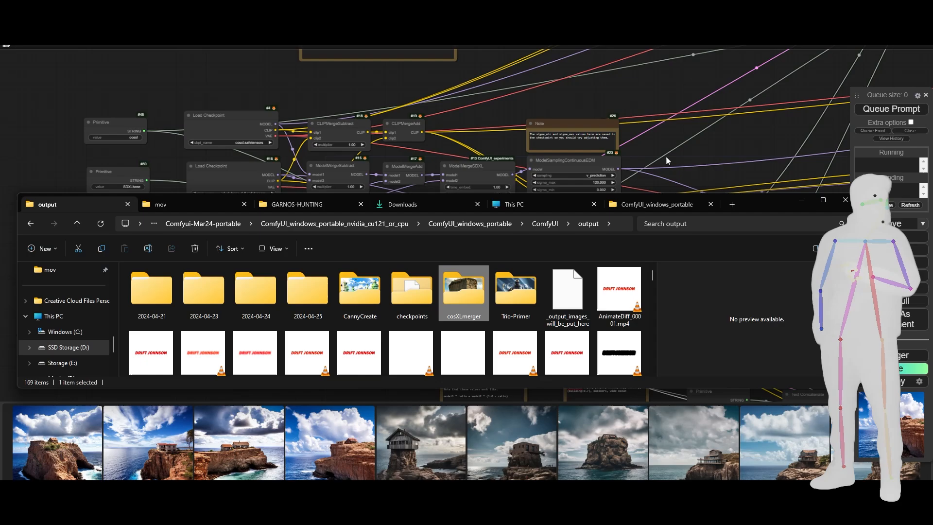
left_click(845, 203)
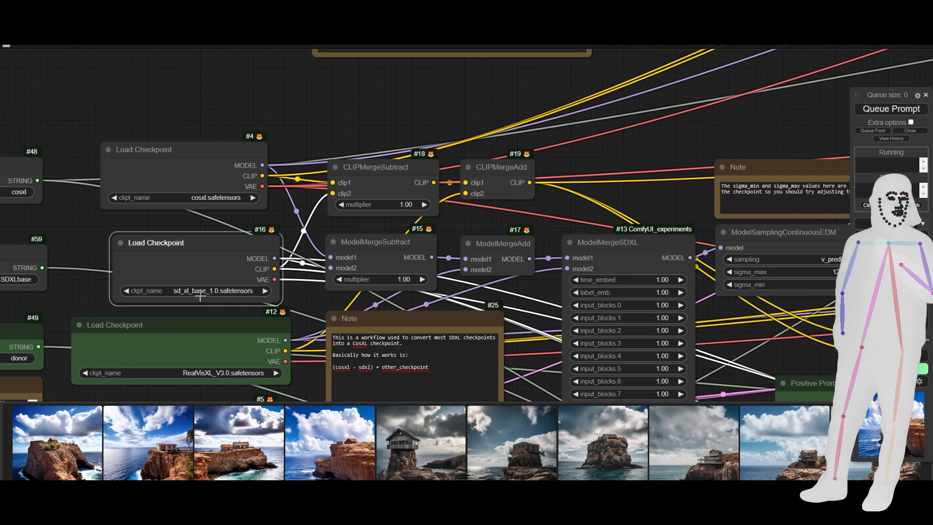
mouse_move(505, 216)
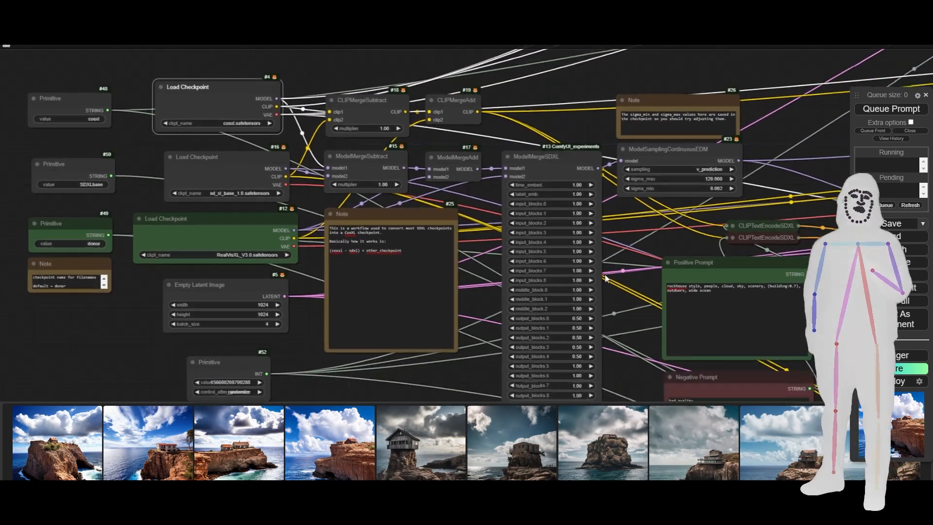
scroll("down", 3)
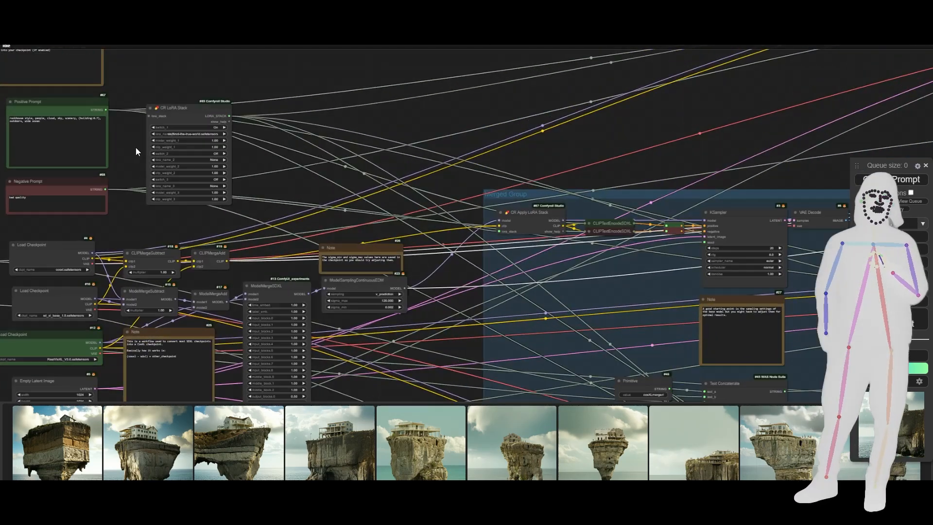
scroll("up", 3)
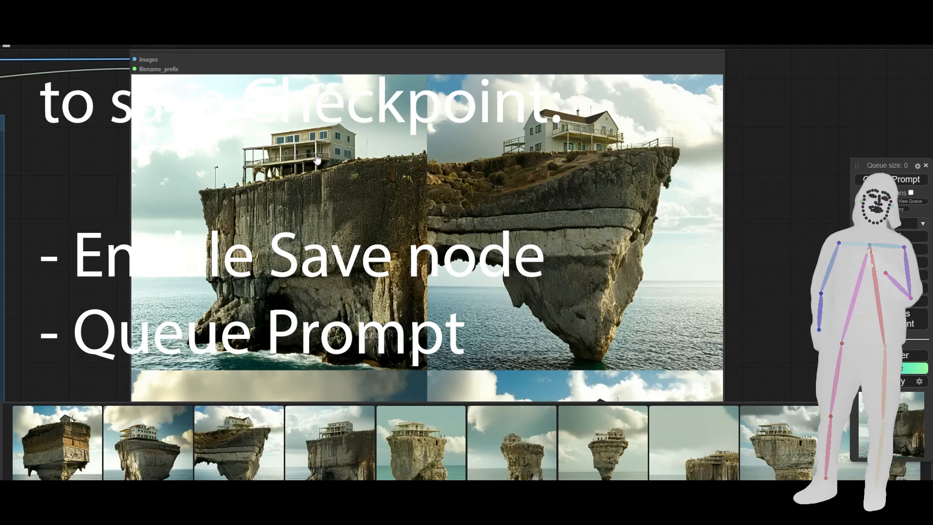
mouse_move(713, 286)
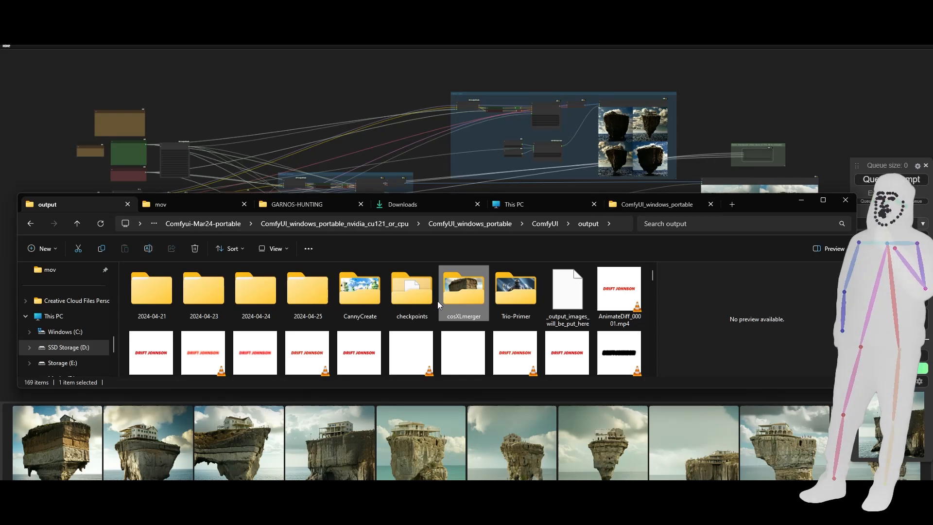
Check the checkpoints output folder for the two saved cosRealVisXL safetensors files
double_click(412, 289)
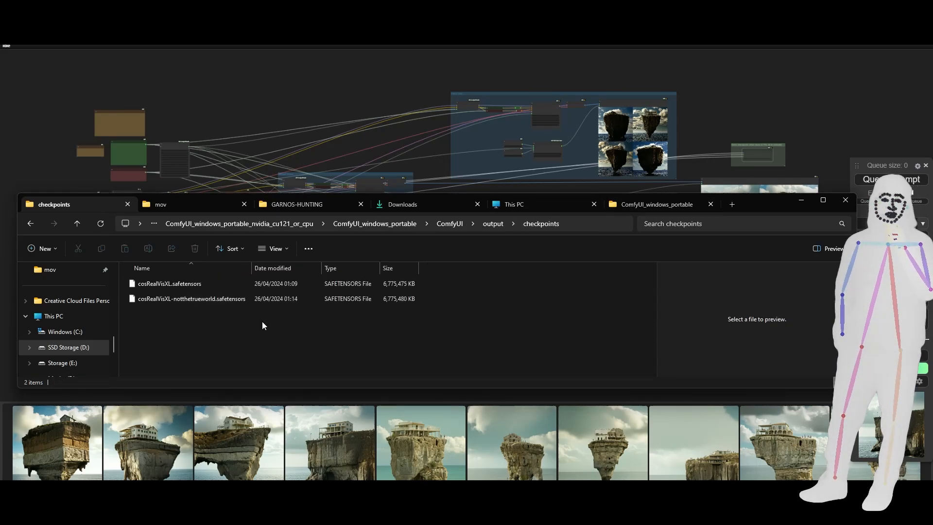
left_click(190, 299)
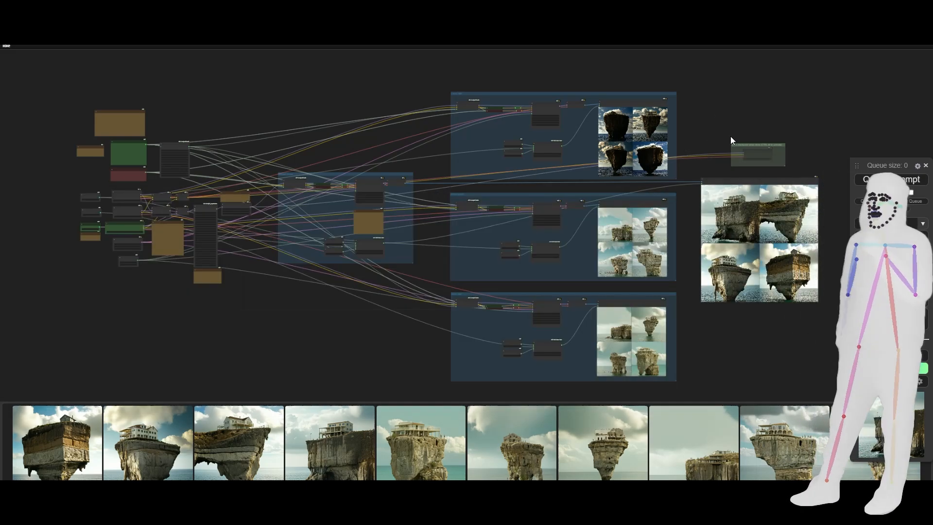
mouse_move(200, 180)
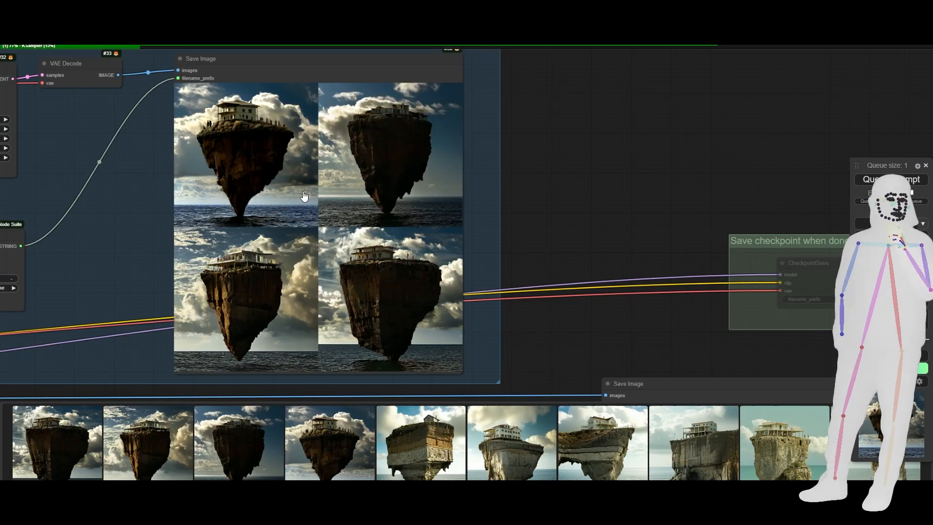
Enlarge a floating-island preview, return to the grid, then view the cliff-house previews
left_click(246, 155)
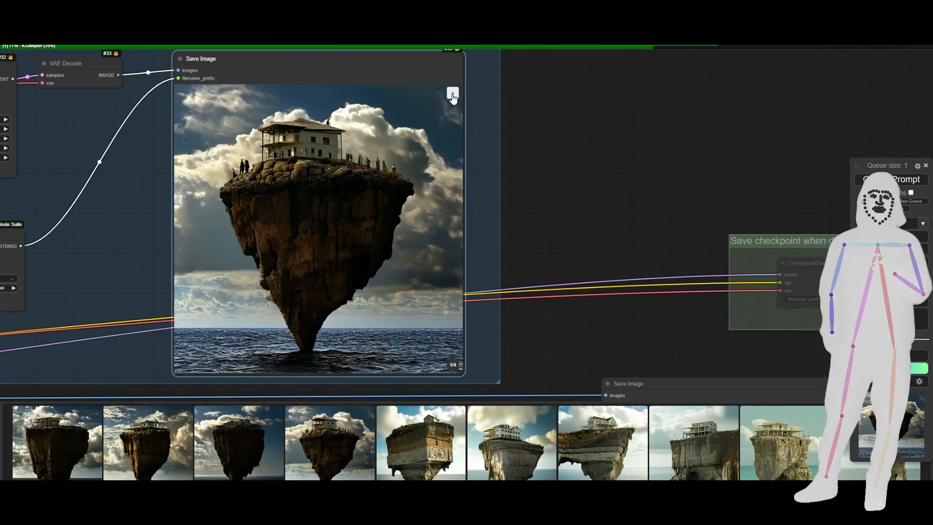
left_click(452, 96)
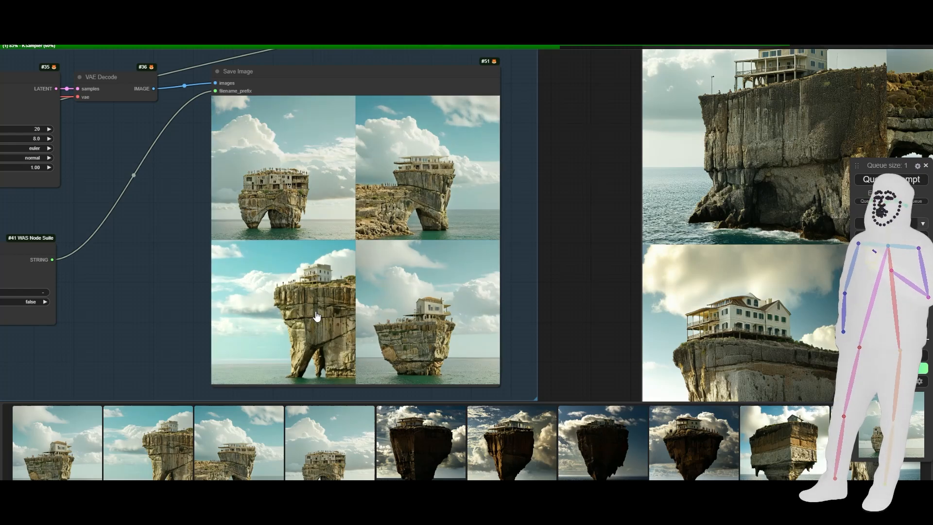
left_click(315, 315)
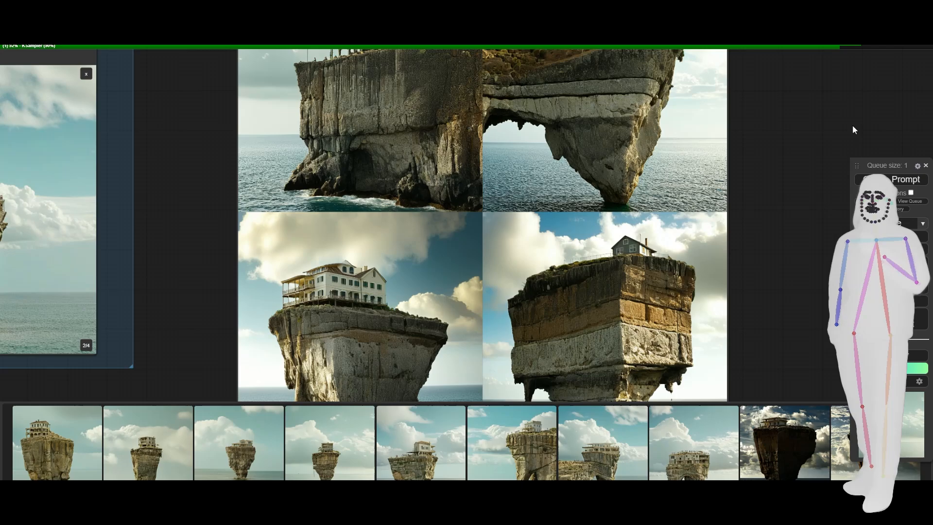
Close the enlarged preview to reveal the checkpoint-loading and merge nodes
left_click(923, 223)
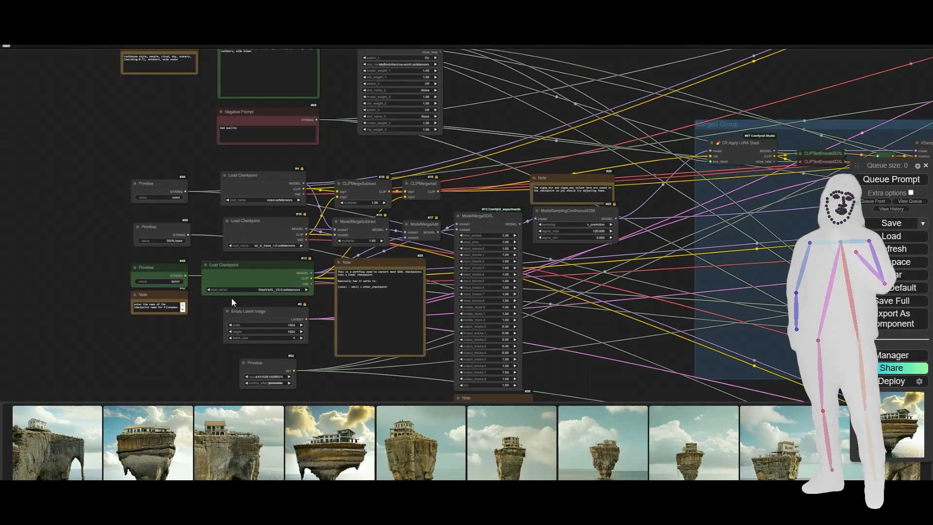
left_click(258, 280)
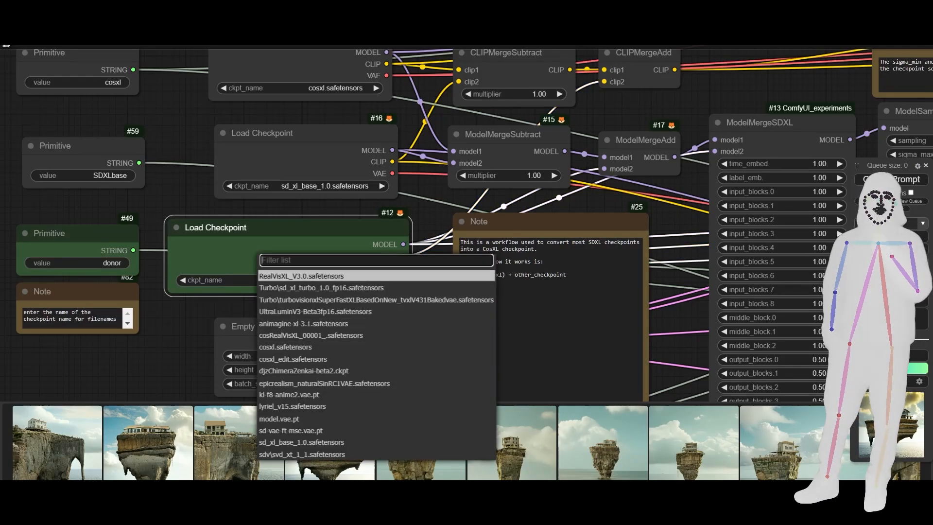
left_click(301, 275)
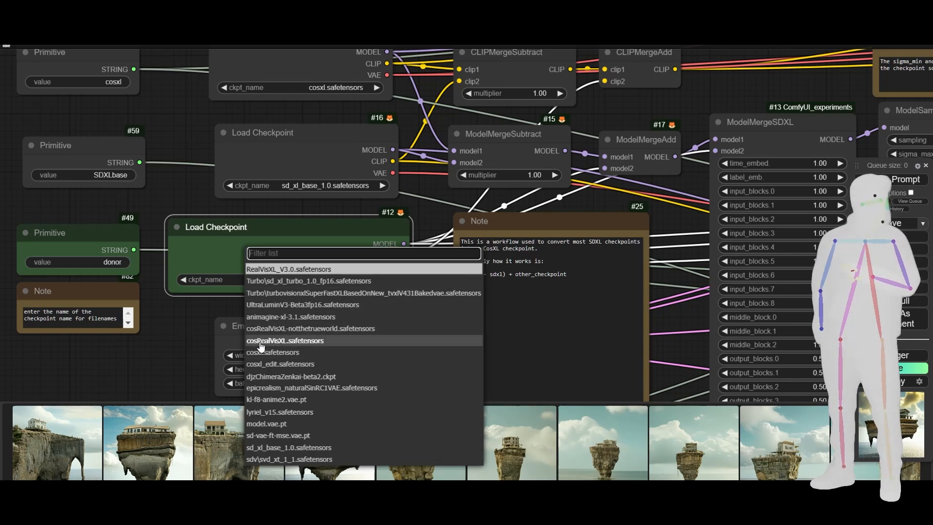
mouse_move(292, 327)
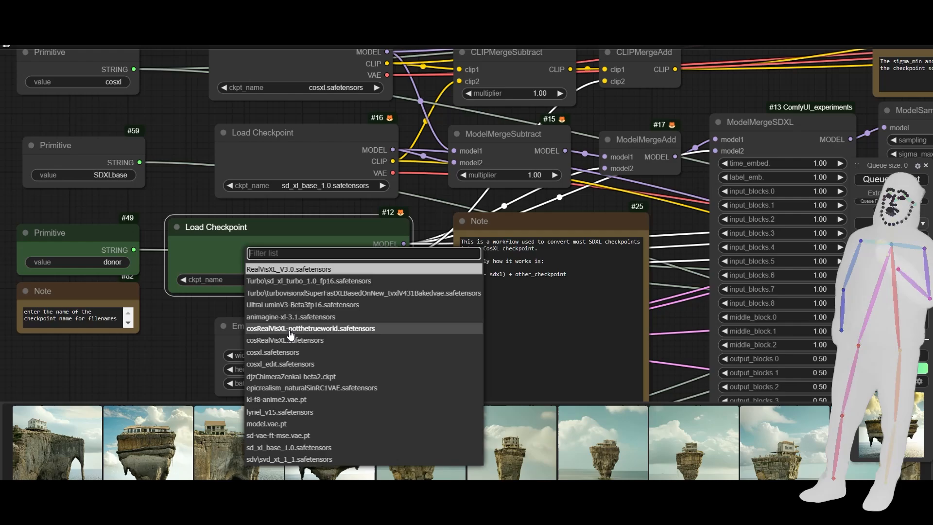
left_click(287, 269)
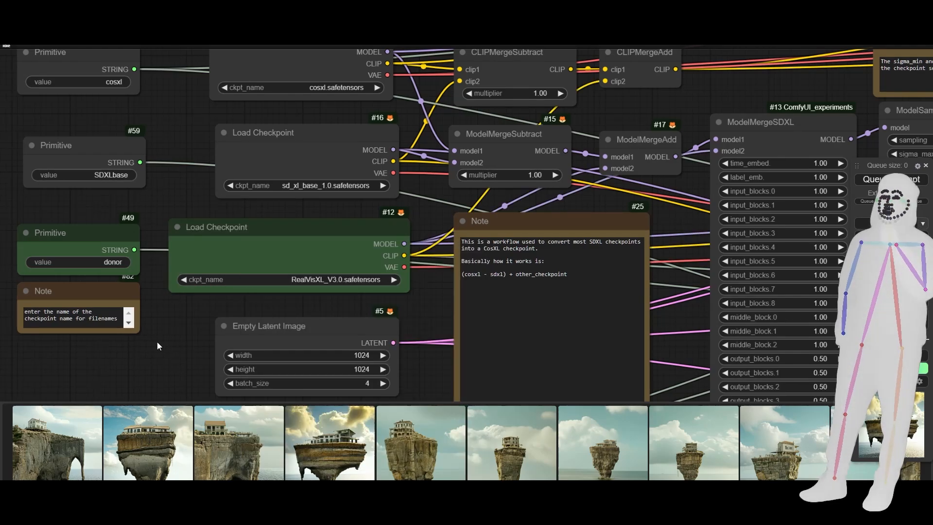